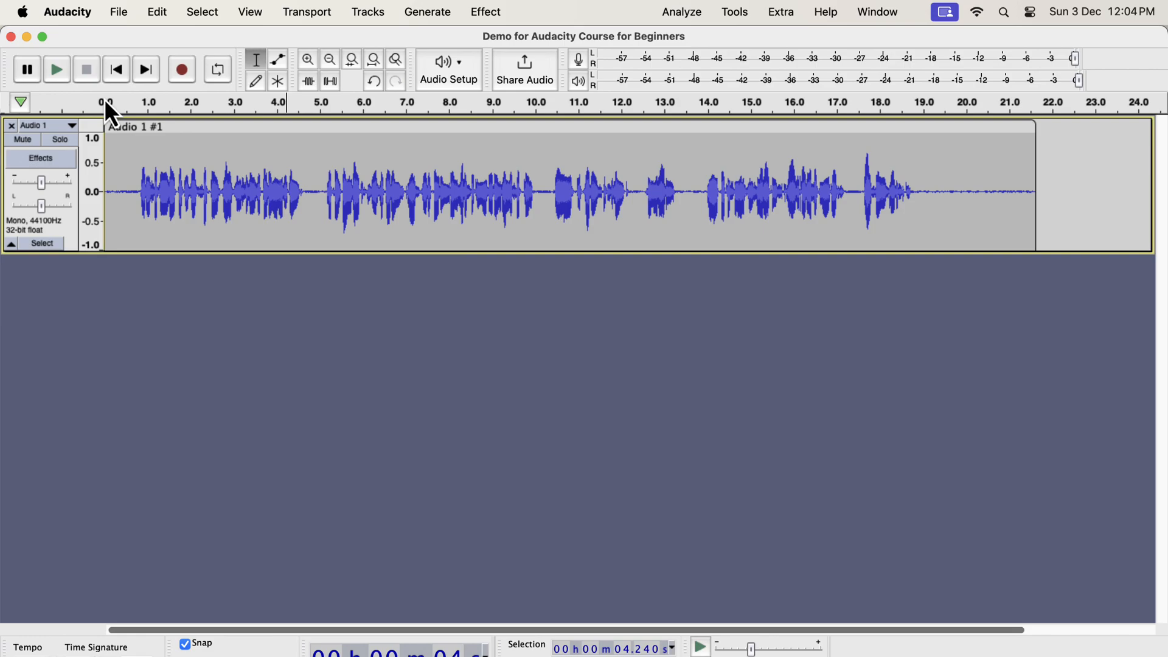
# Show the File menu's project commands, including the audio export option
pyautogui.click(118, 13)
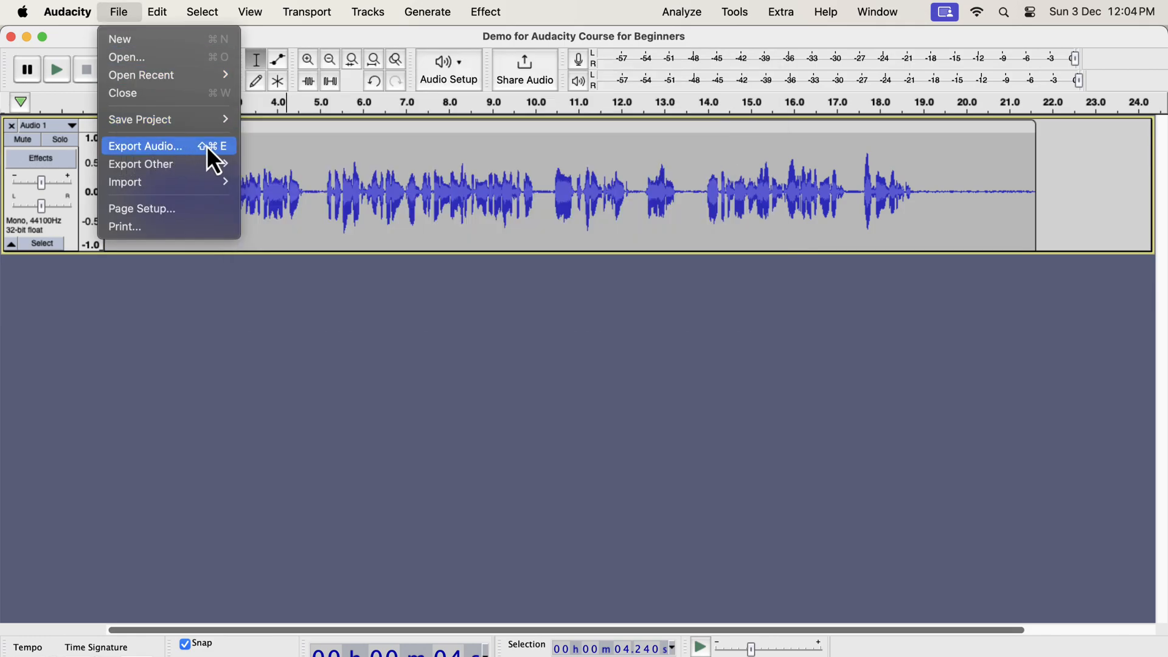
# Start an audio export and name the output file 'Test Export.wav'
pyautogui.click(146, 145)
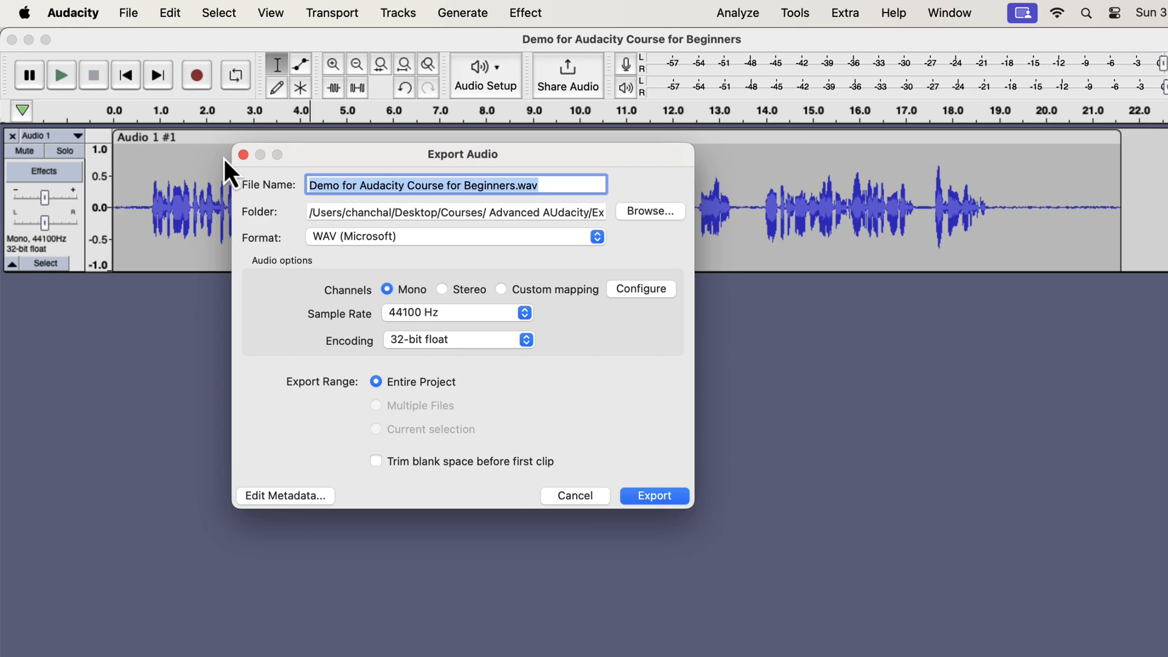
pyautogui.write('T')
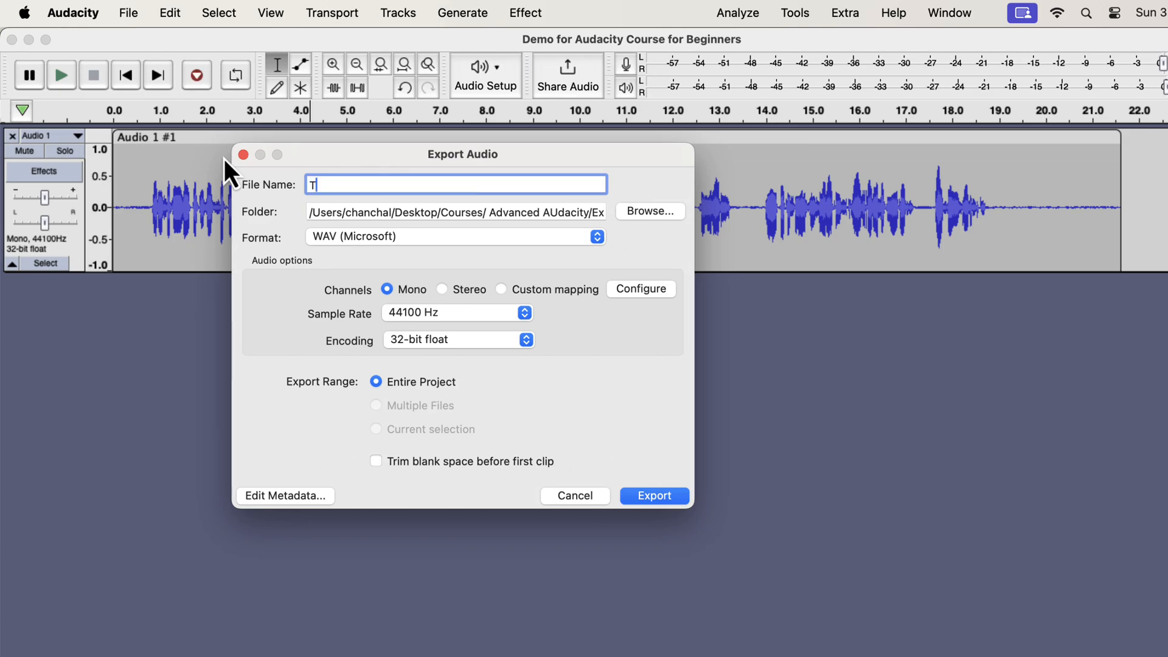
pyautogui.write('est Ex')
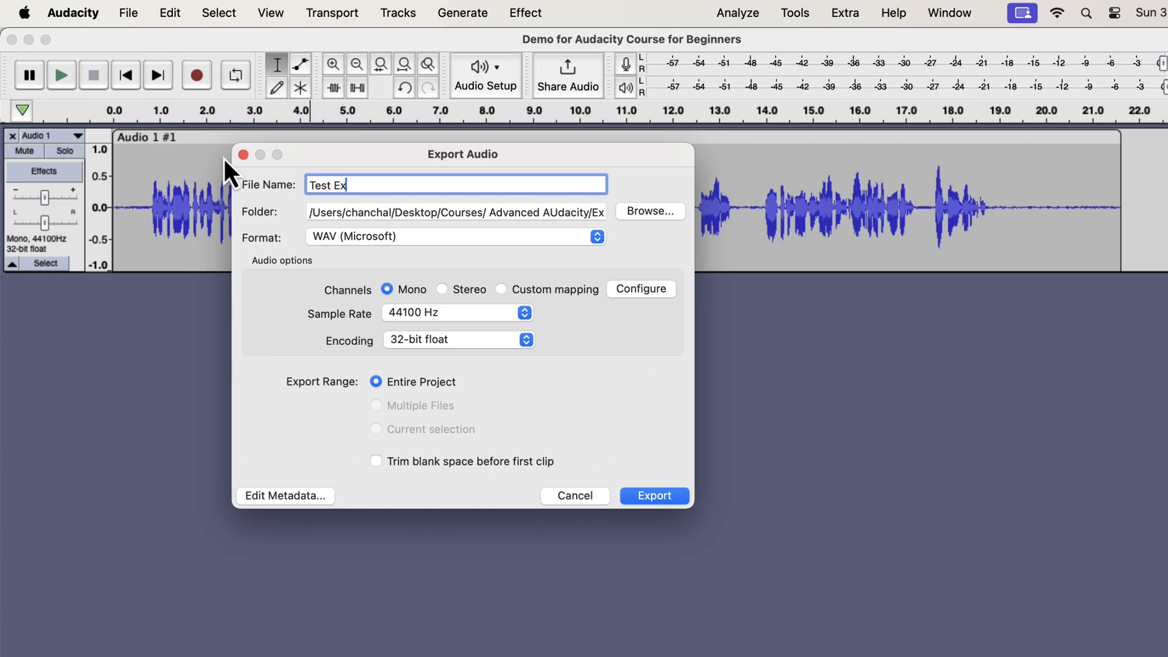
pyautogui.write('port')
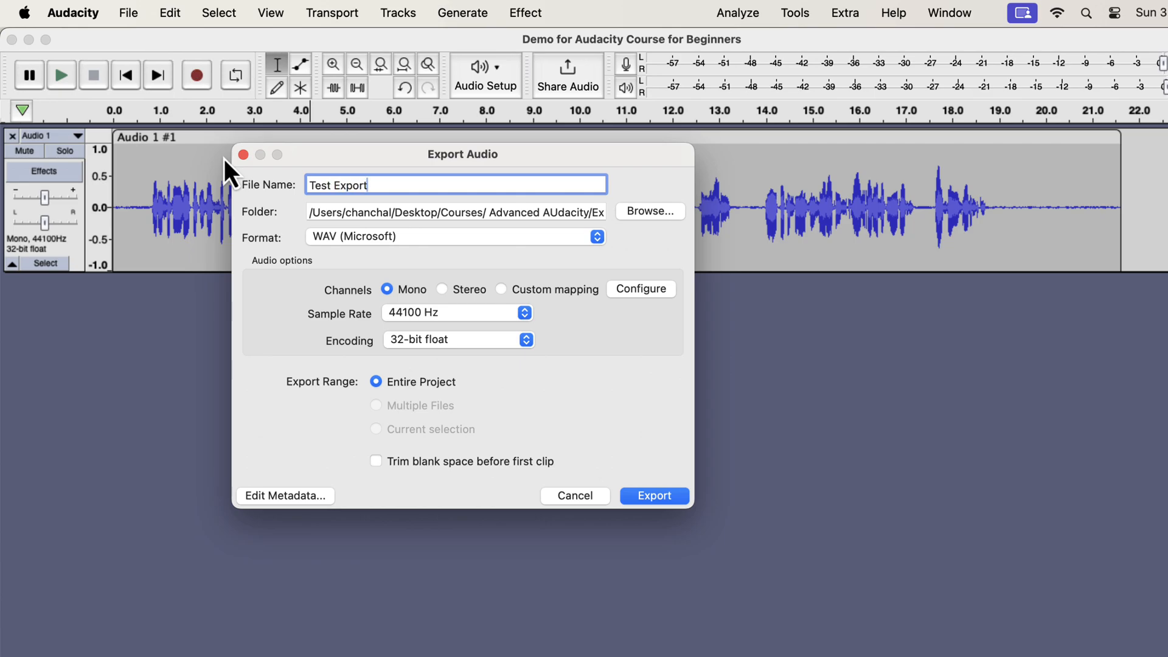
pyautogui.write('.wav')
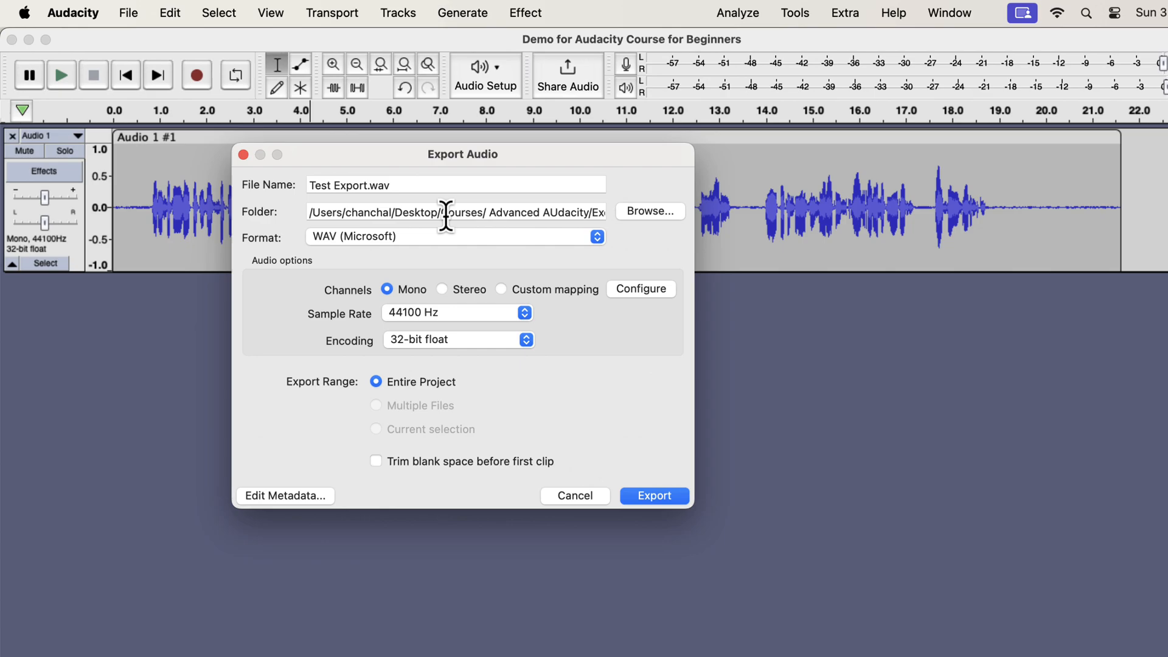
# Browse to the Udemy Screenshots folder and confirm it as the export destination
pyautogui.click(648, 211)
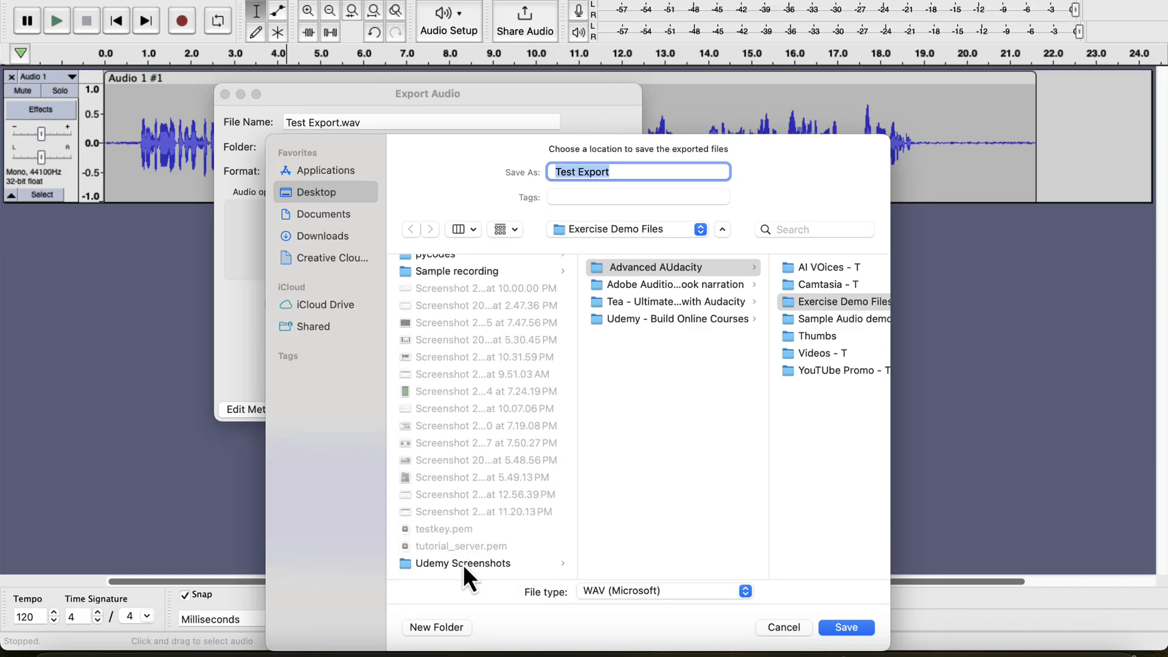
pyautogui.click(465, 563)
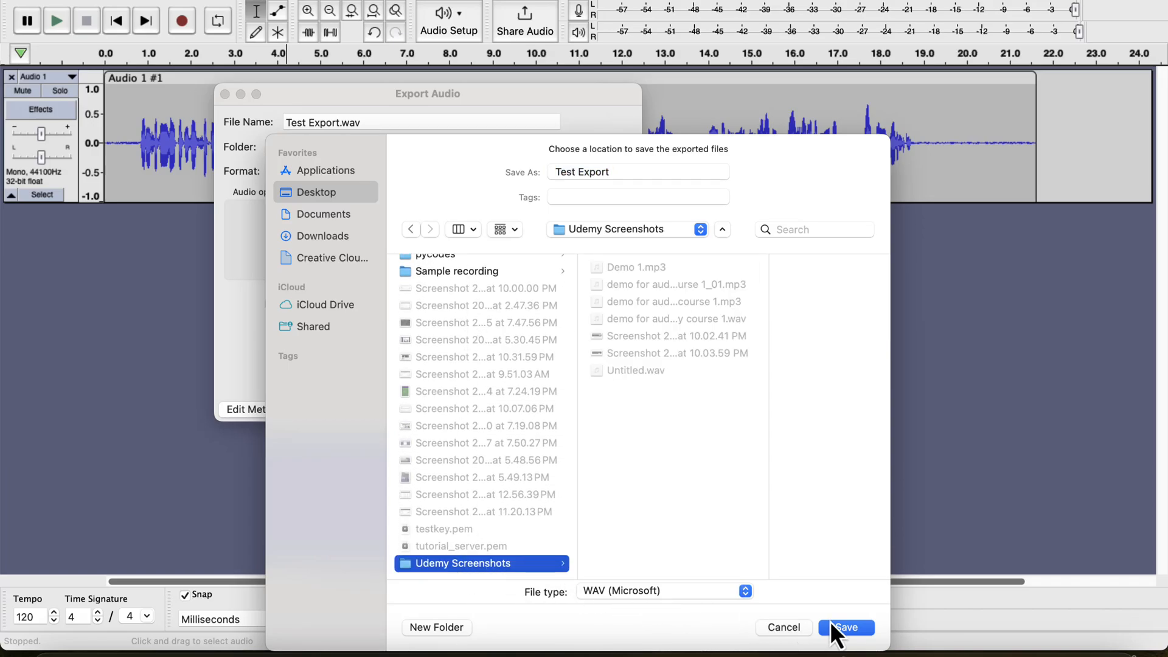
pyautogui.click(846, 626)
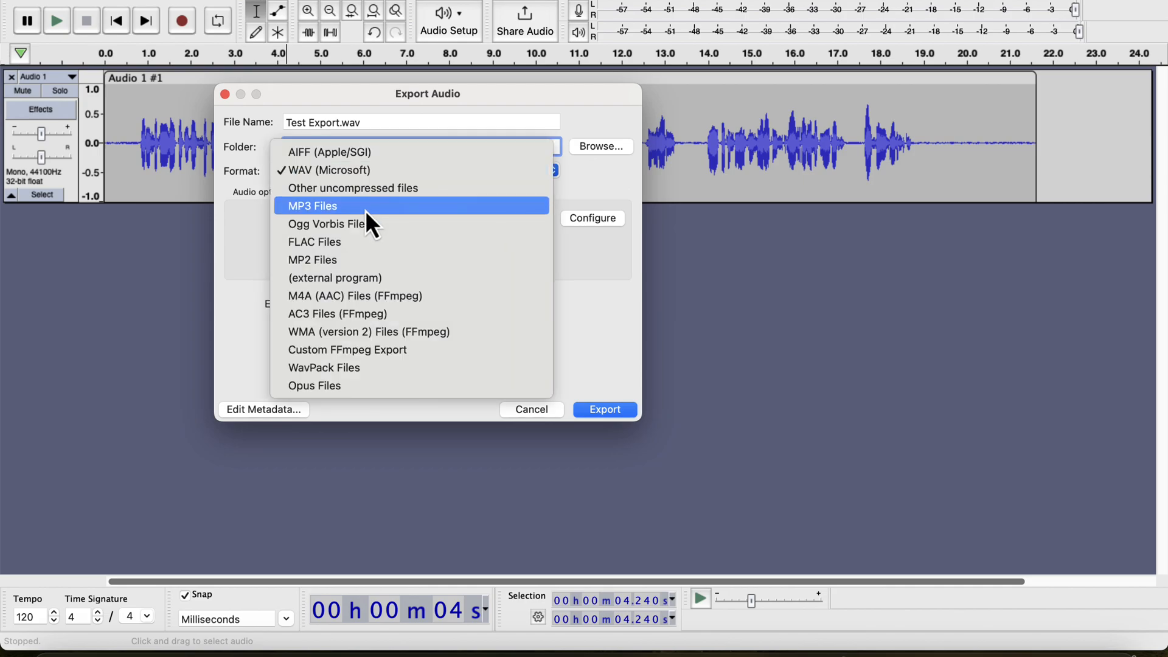
pyautogui.click(313, 205)
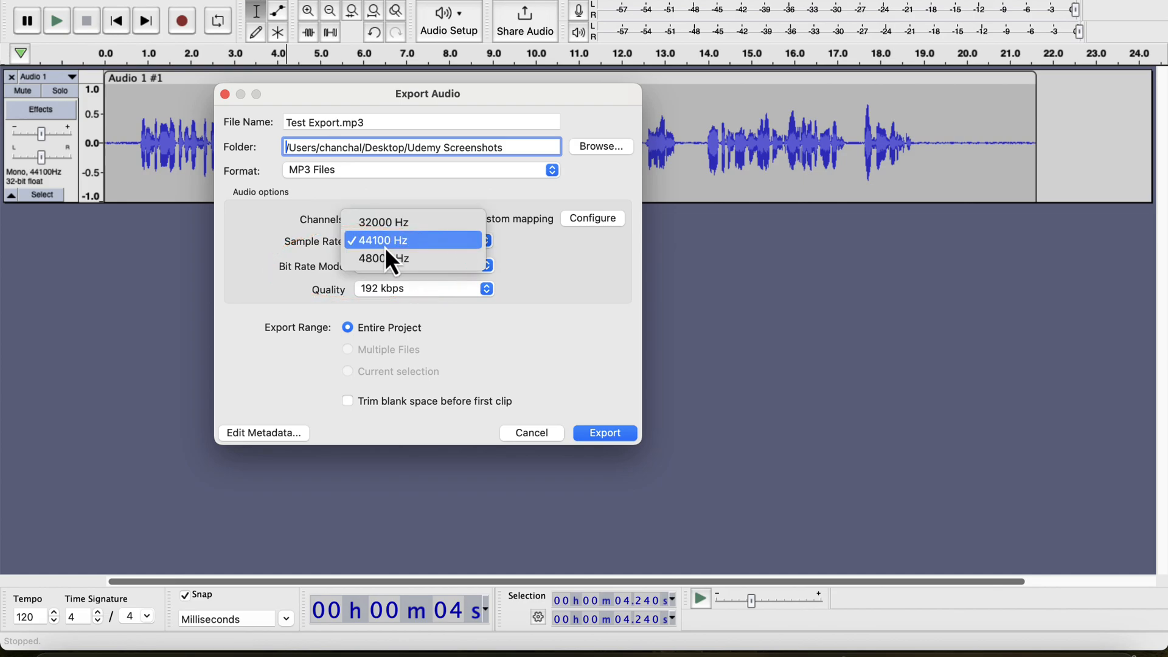
pyautogui.click(380, 240)
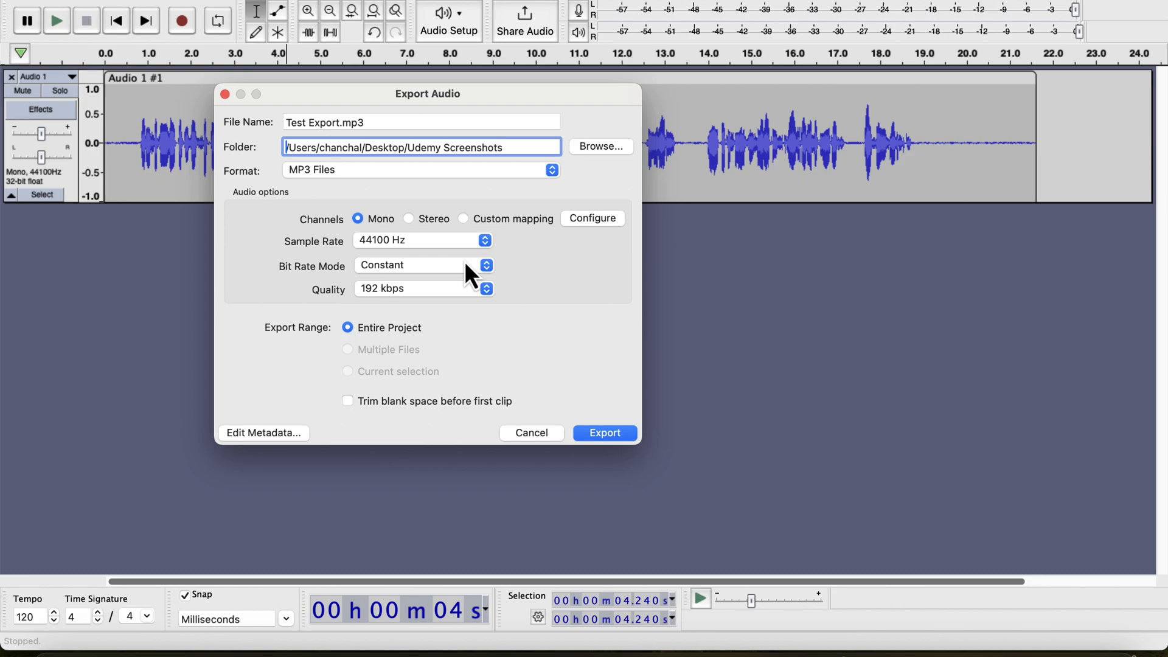
pyautogui.click(423, 265)
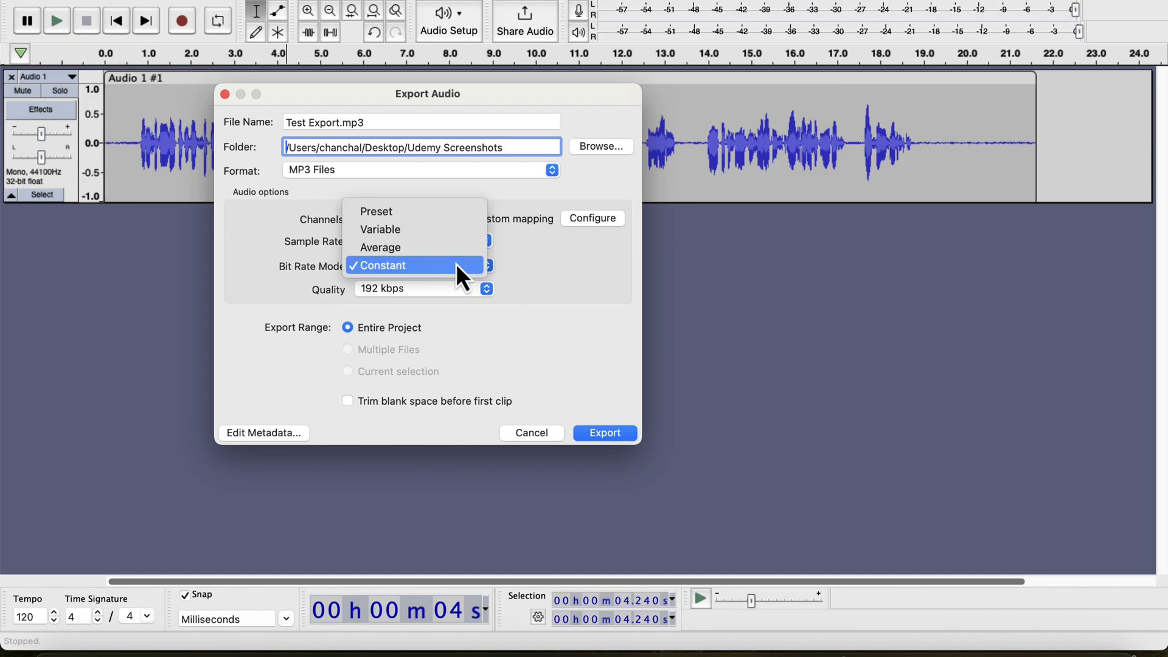
pyautogui.click(381, 266)
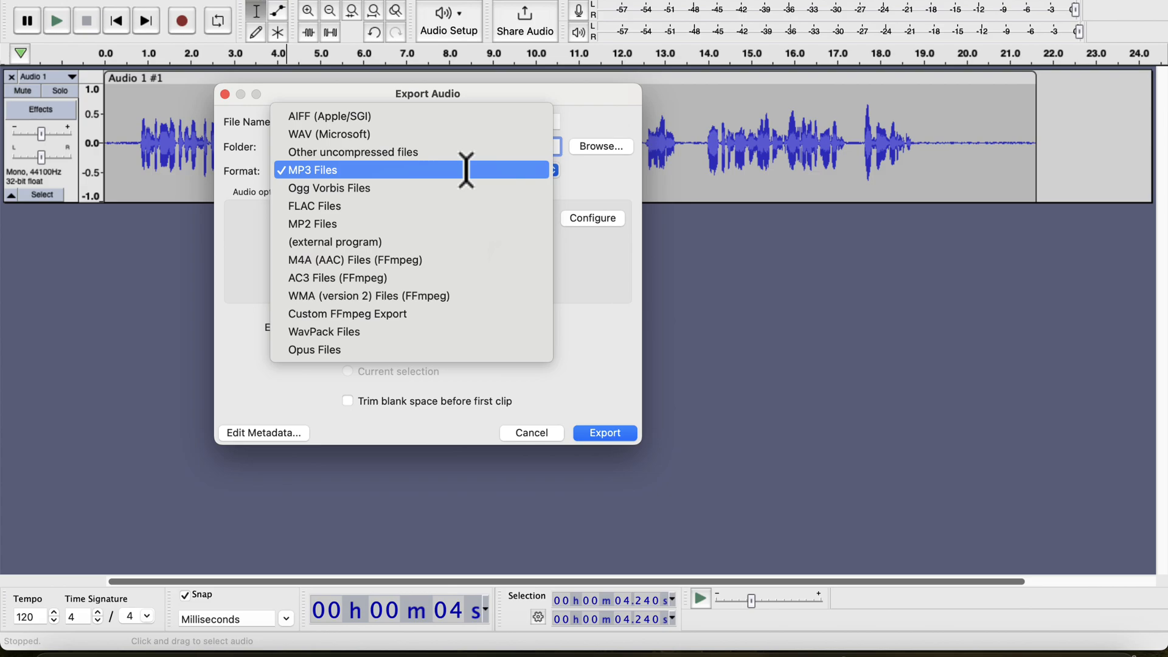
pyautogui.click(328, 134)
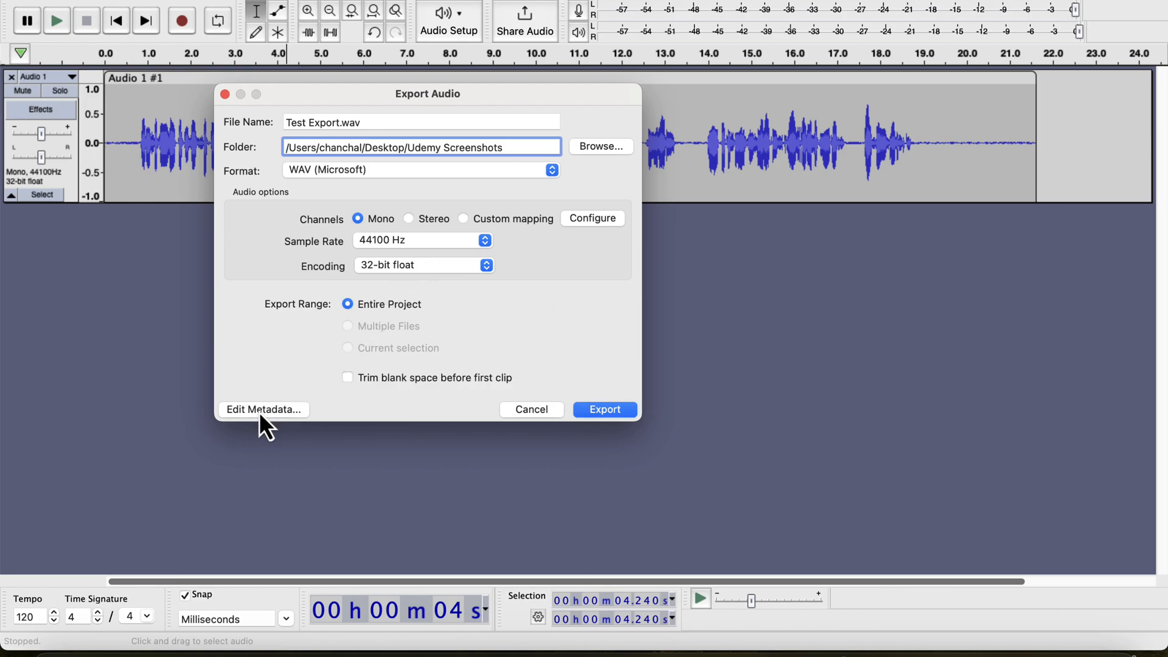
# Fill metadata tags with artist 'sample', track title 'sample 2' and album title, then confirm
pyautogui.click(262, 409)
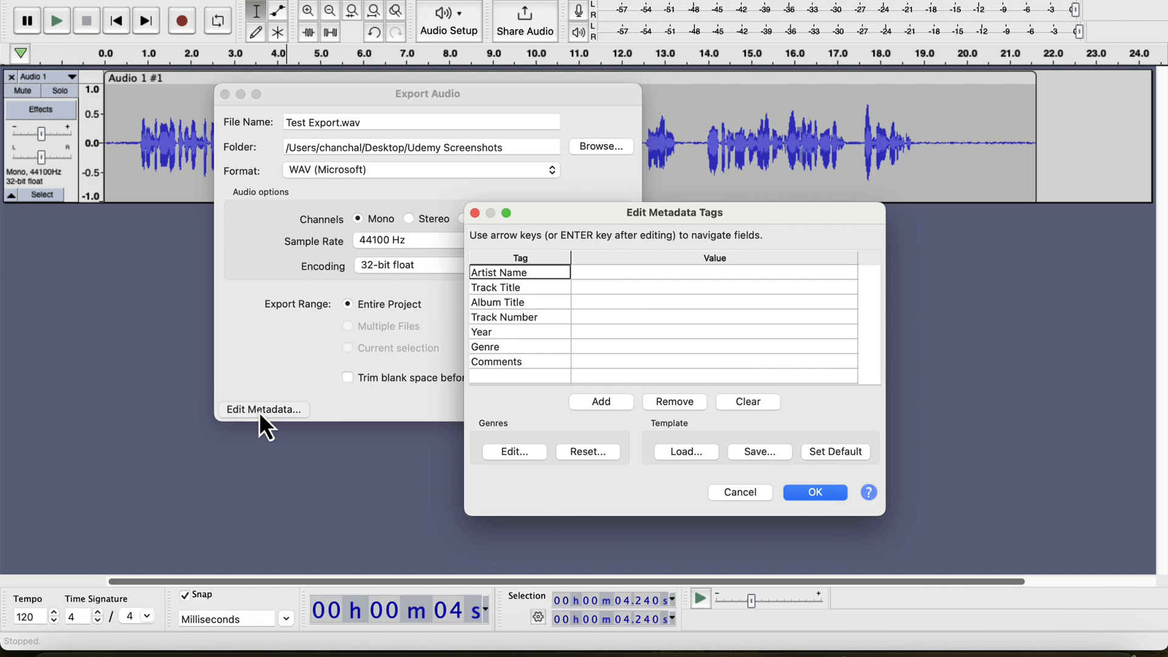
pyautogui.click(713, 272)
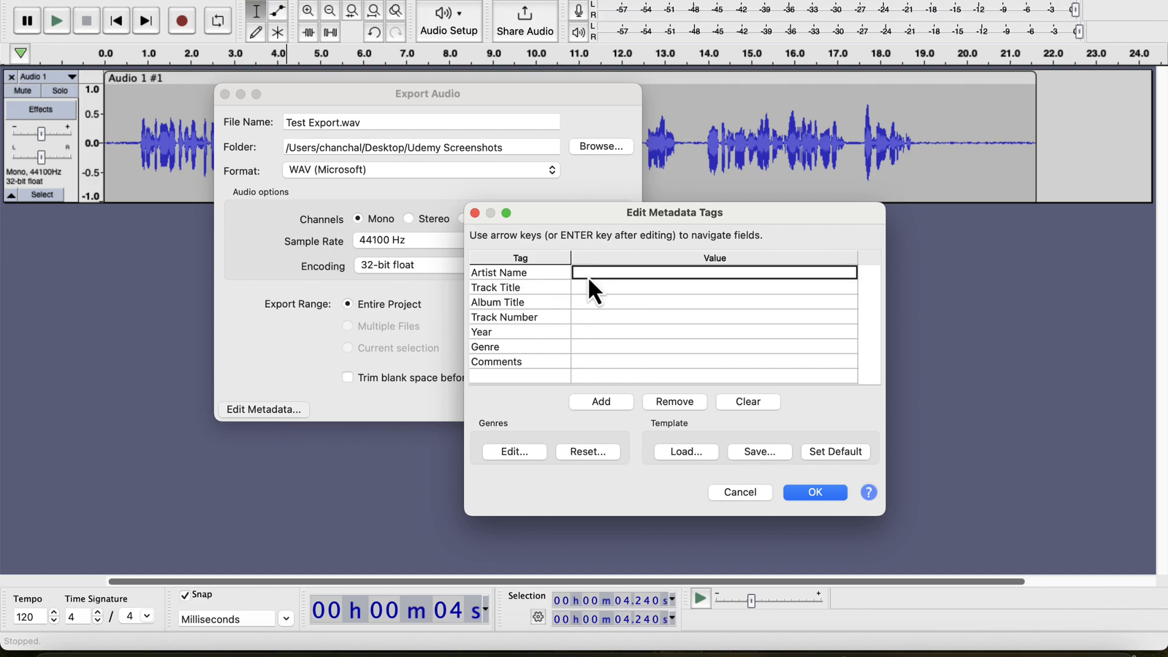
pyautogui.write('sample')
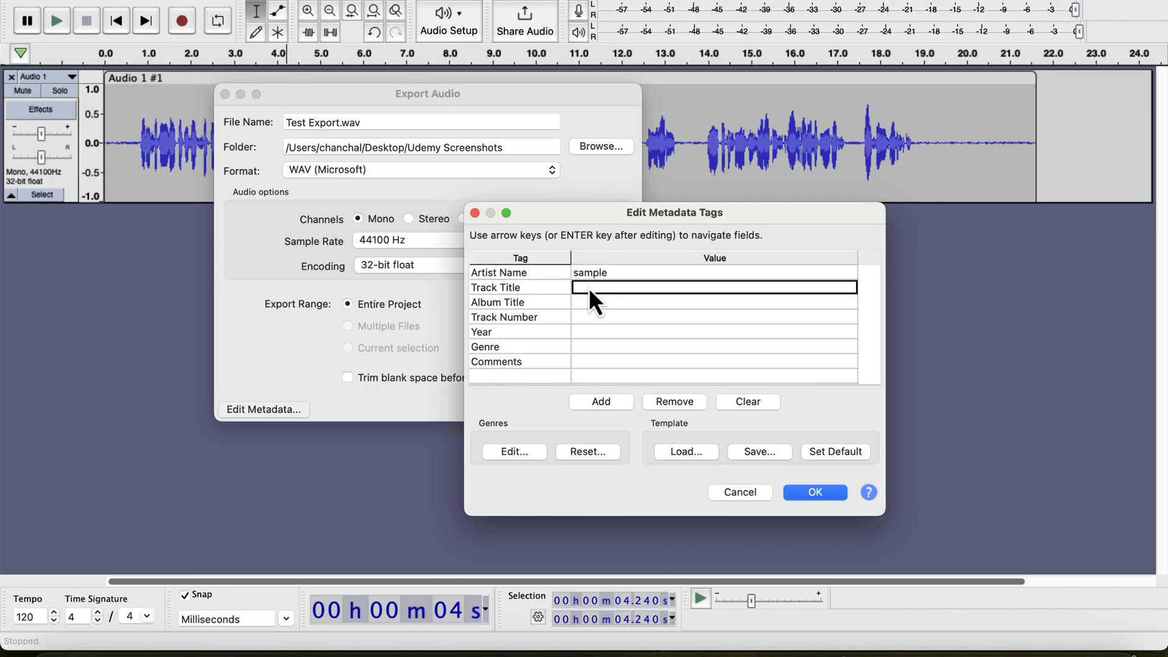
pyautogui.write('sample 2')
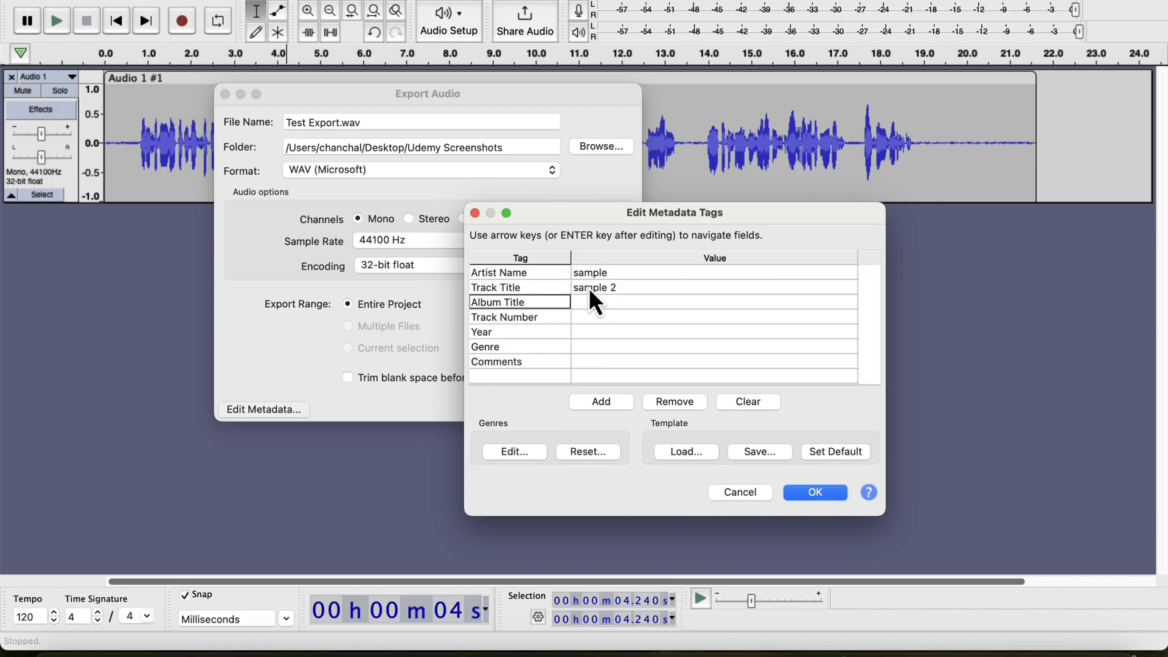
pyautogui.write('sampl')
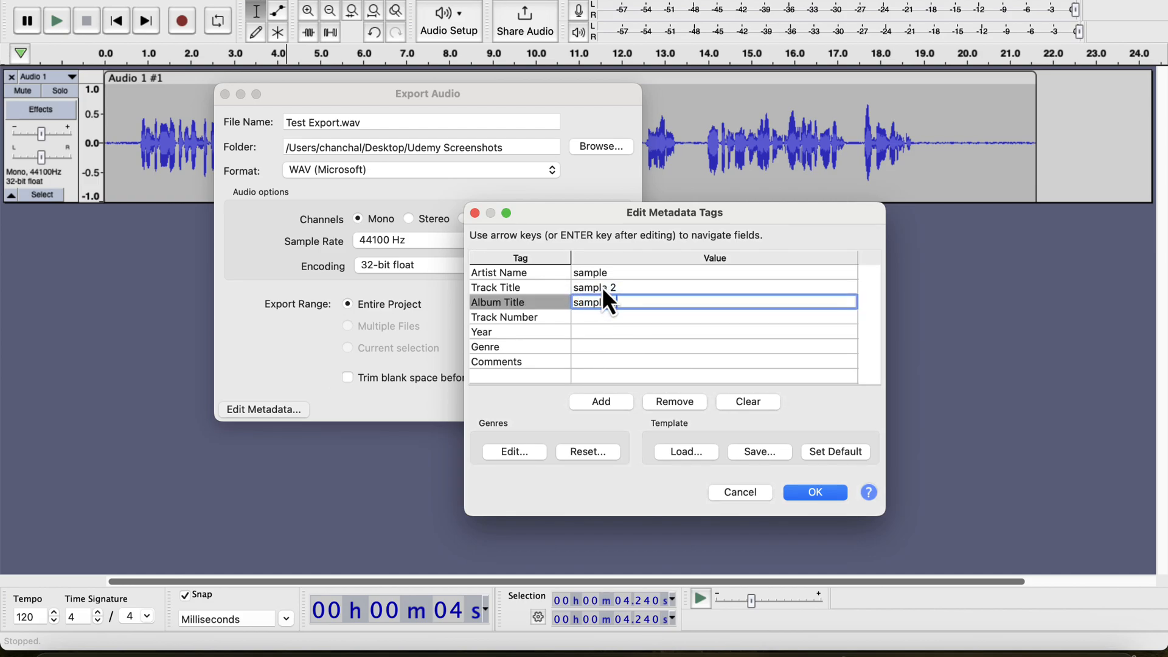
pyautogui.click(814, 492)
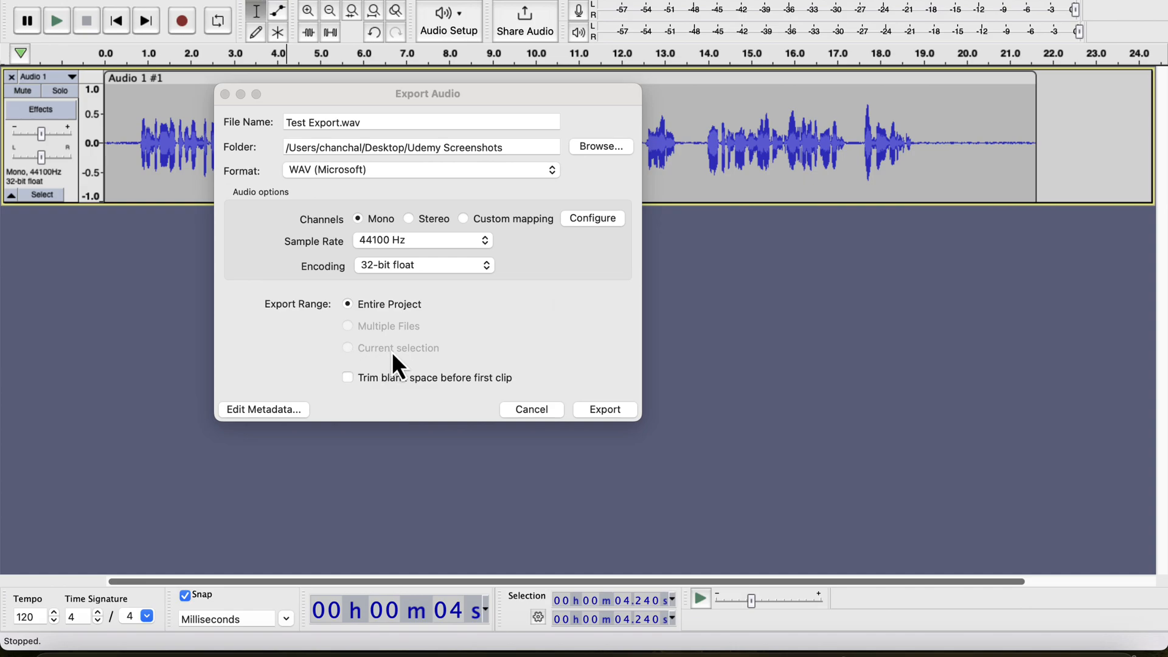
# Export the project as 'Test Export.wav' so it appears in the Udemy Screenshots folder
pyautogui.click(604, 409)
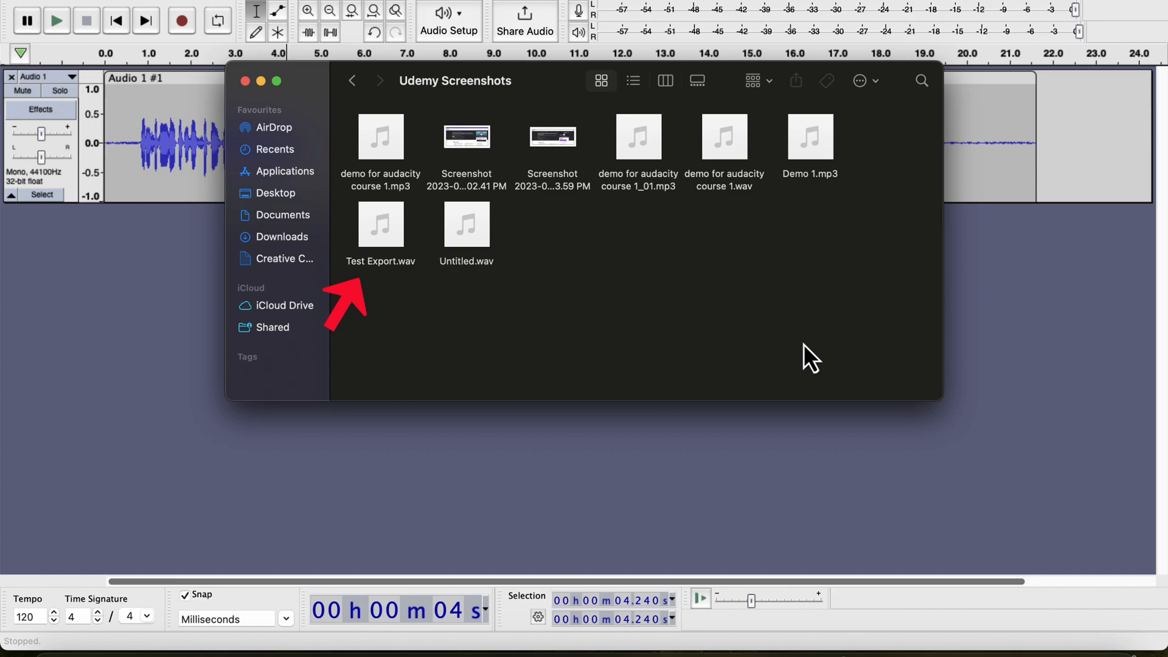
pyautogui.moveTo(516, 337)
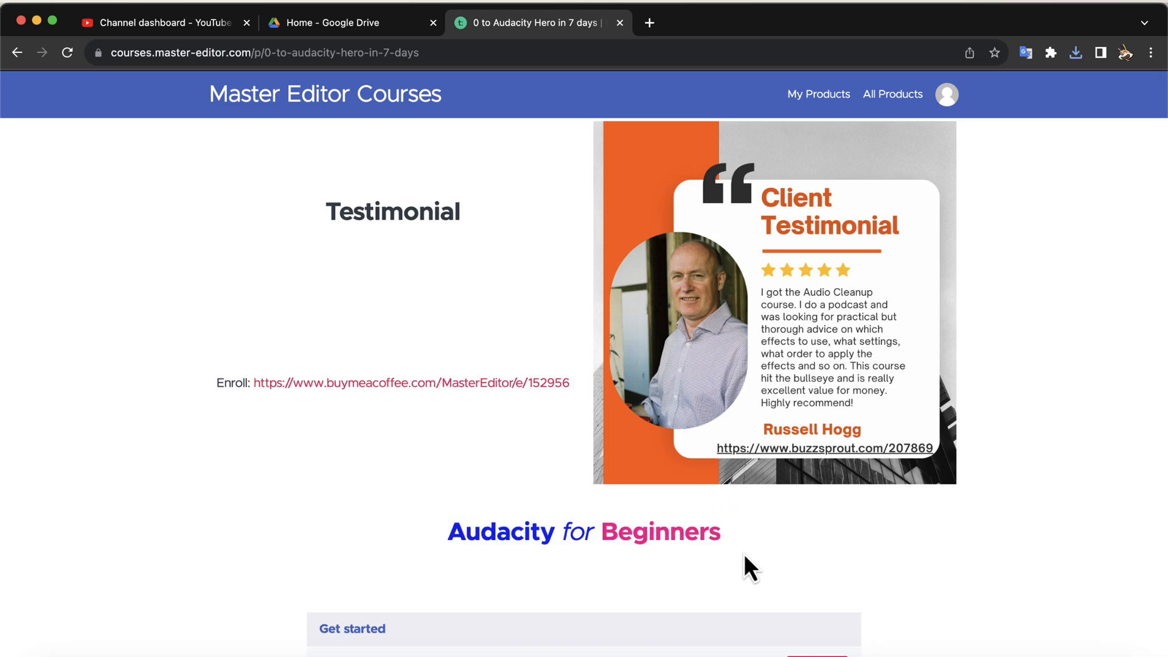
# Scroll through the Audacity for Beginners curriculum's Get started and Basic audio improvement lessons
pyautogui.scroll(-3)
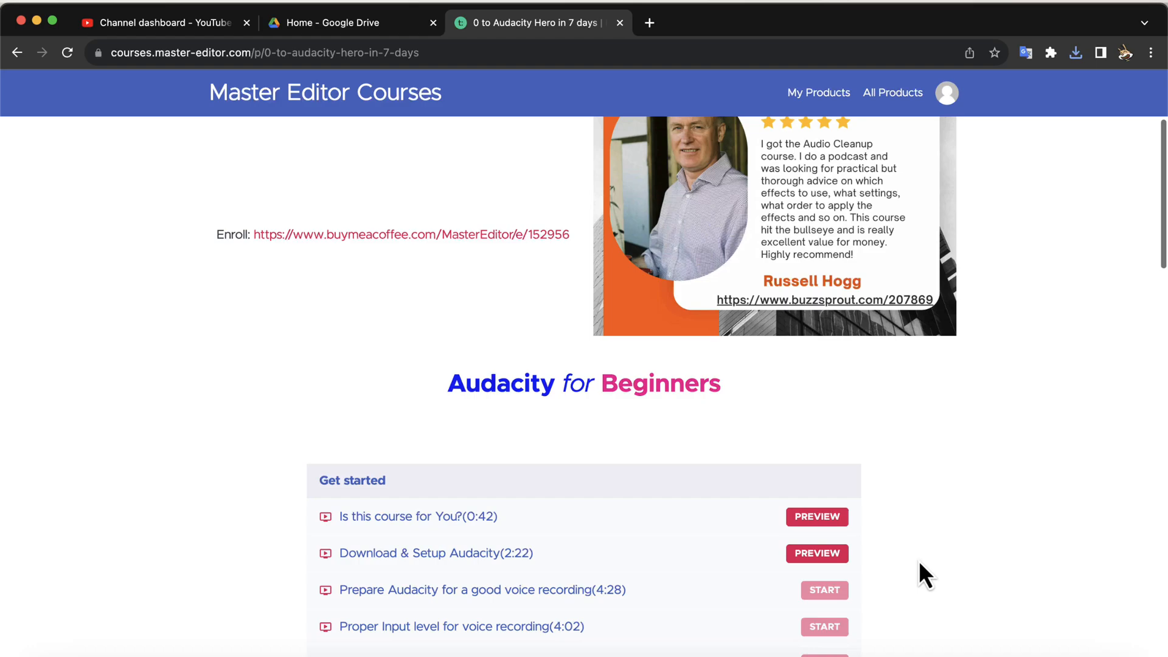
pyautogui.scroll(-3)
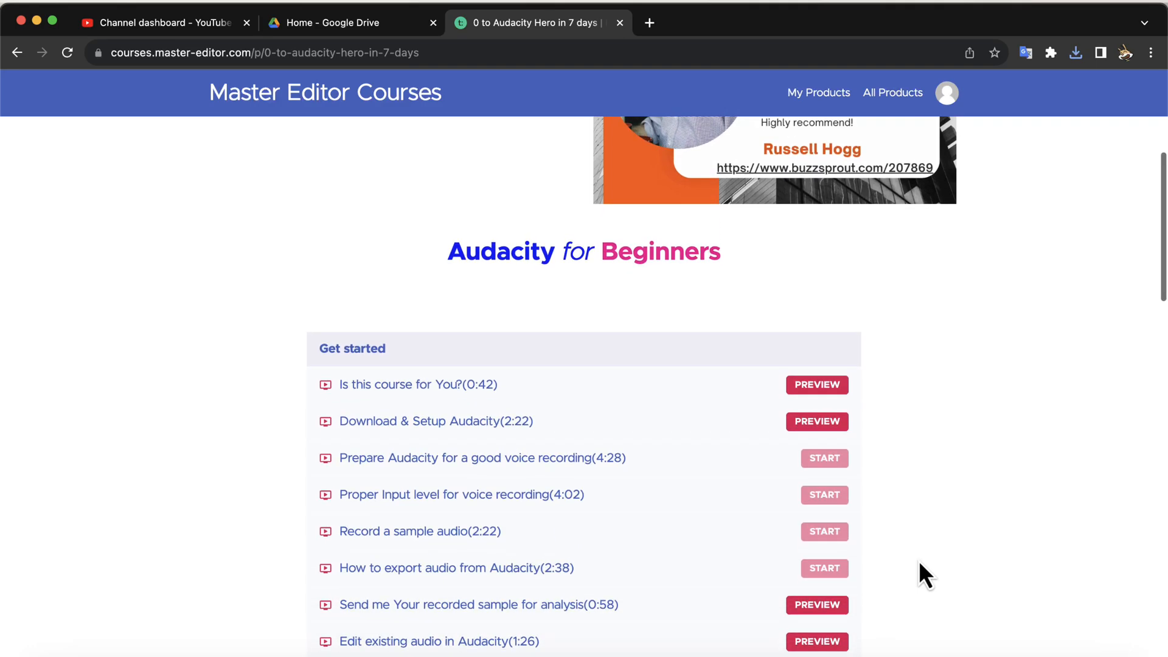
pyautogui.scroll(-3)
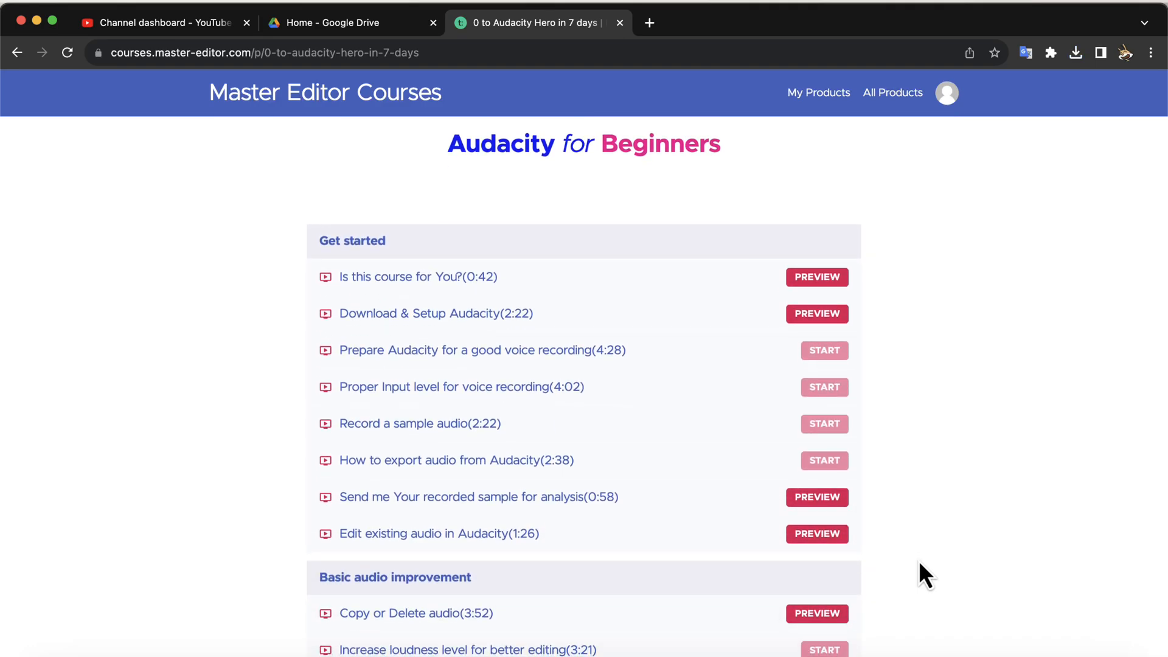
pyautogui.scroll(-3)
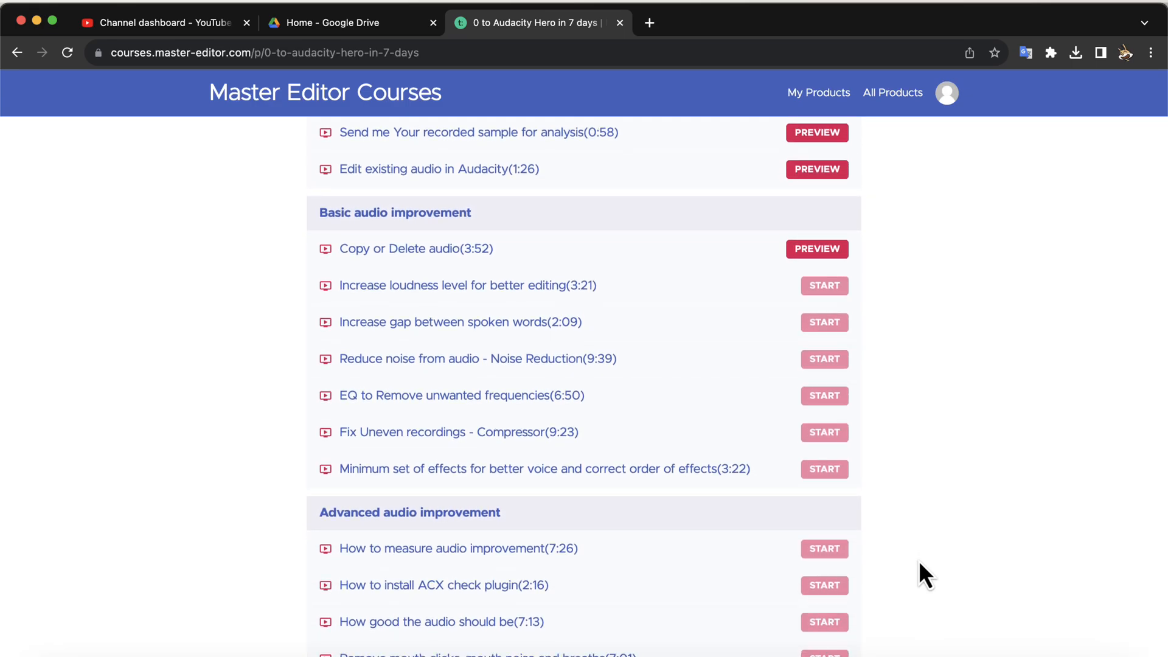
pyautogui.scroll(-3)
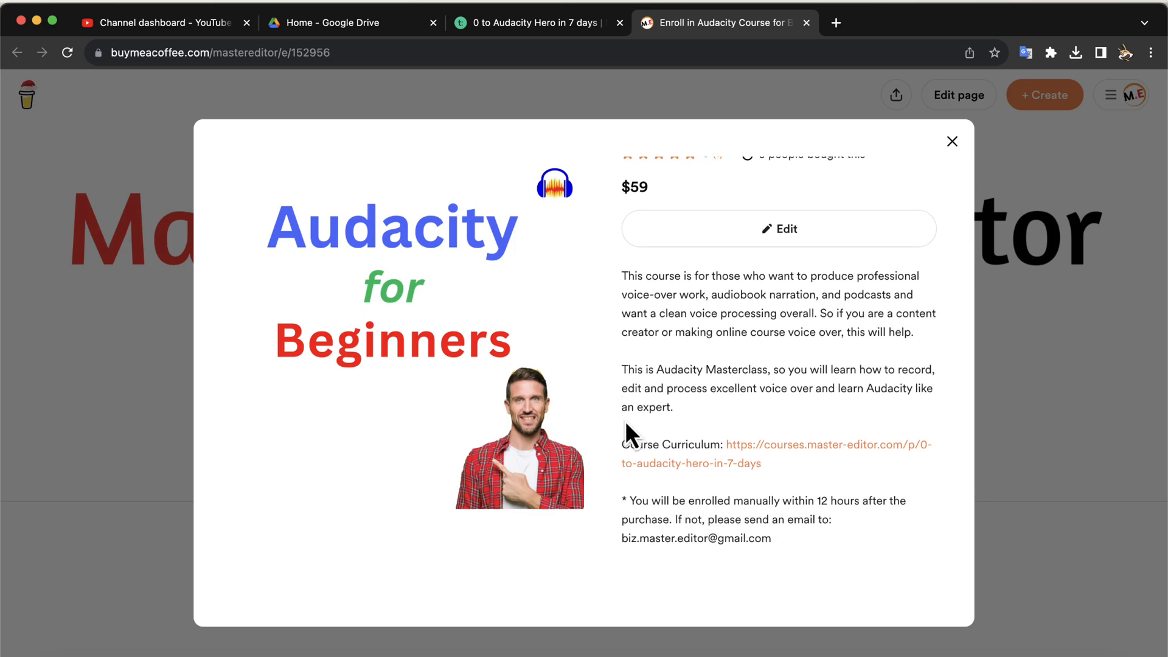
pyautogui.moveTo(960, 147)
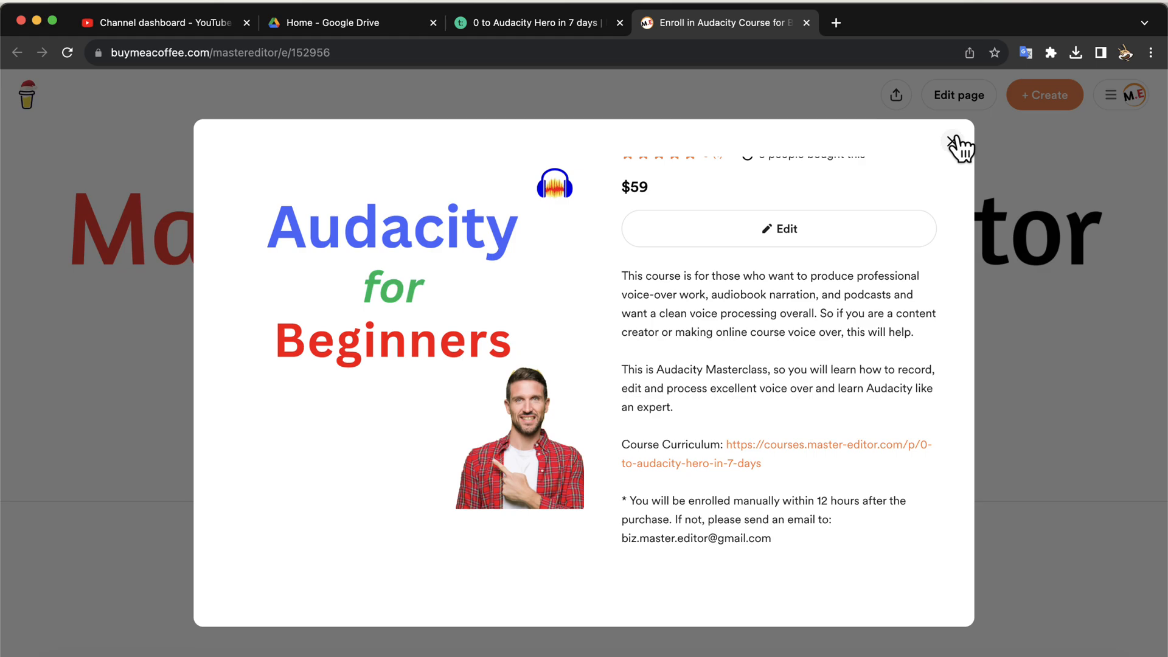
# Dismiss the beginners course popup and view the $97 Audacity Course Bundle offer in the shop
pyautogui.click(961, 145)
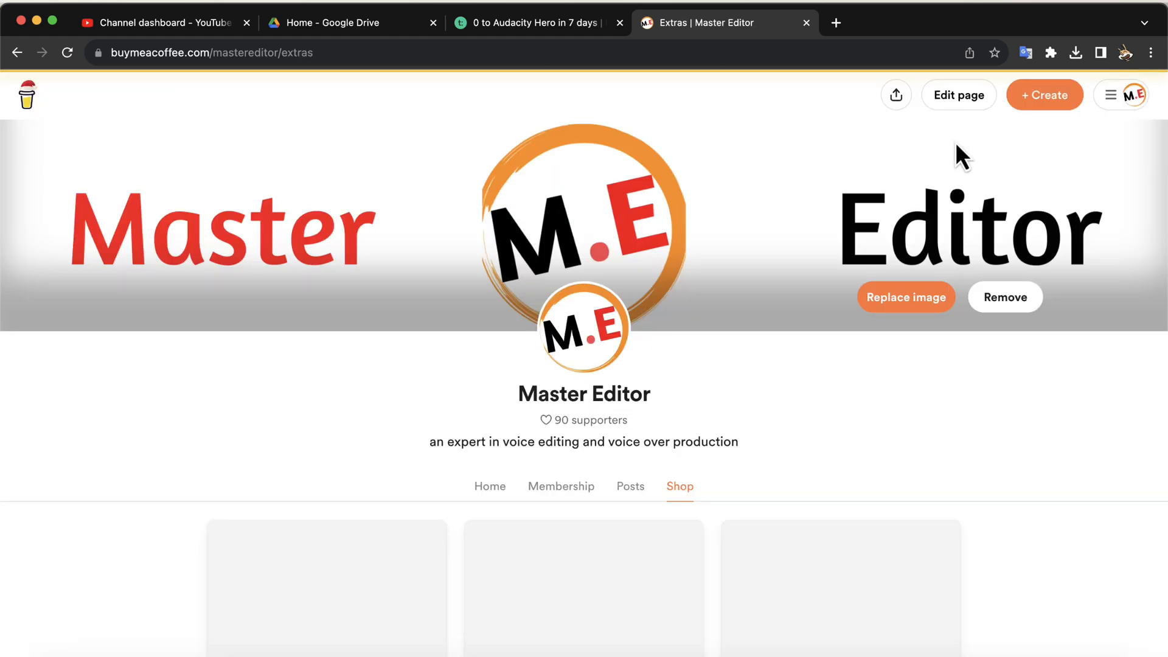
pyautogui.moveTo(749, 322)
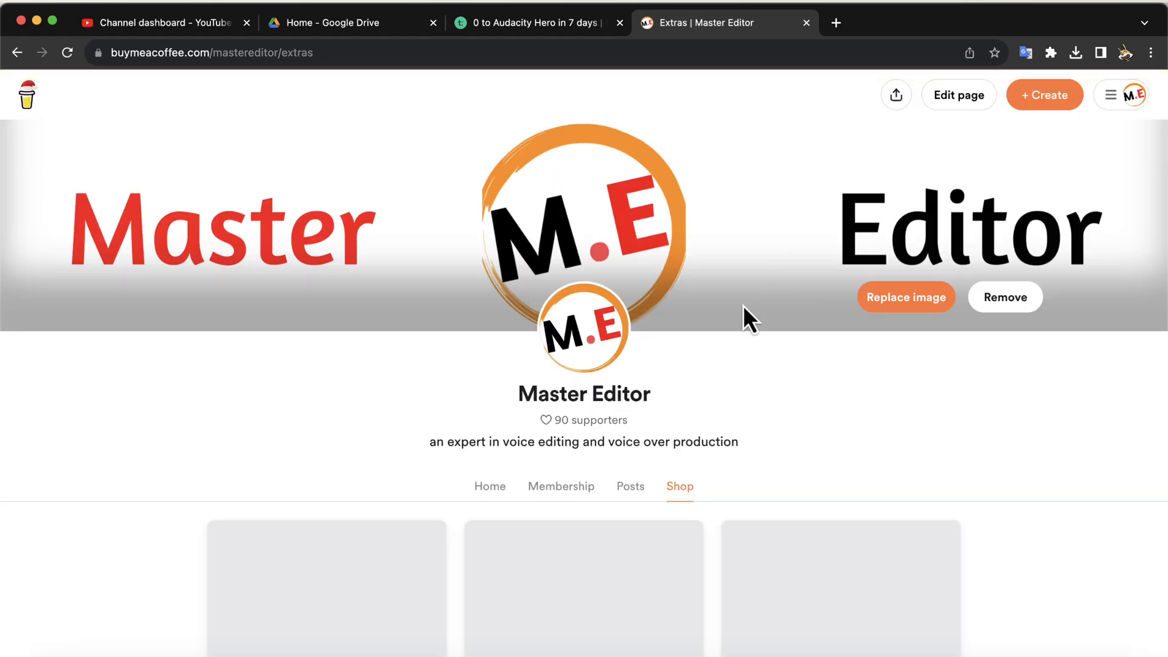
pyautogui.scroll(-3)
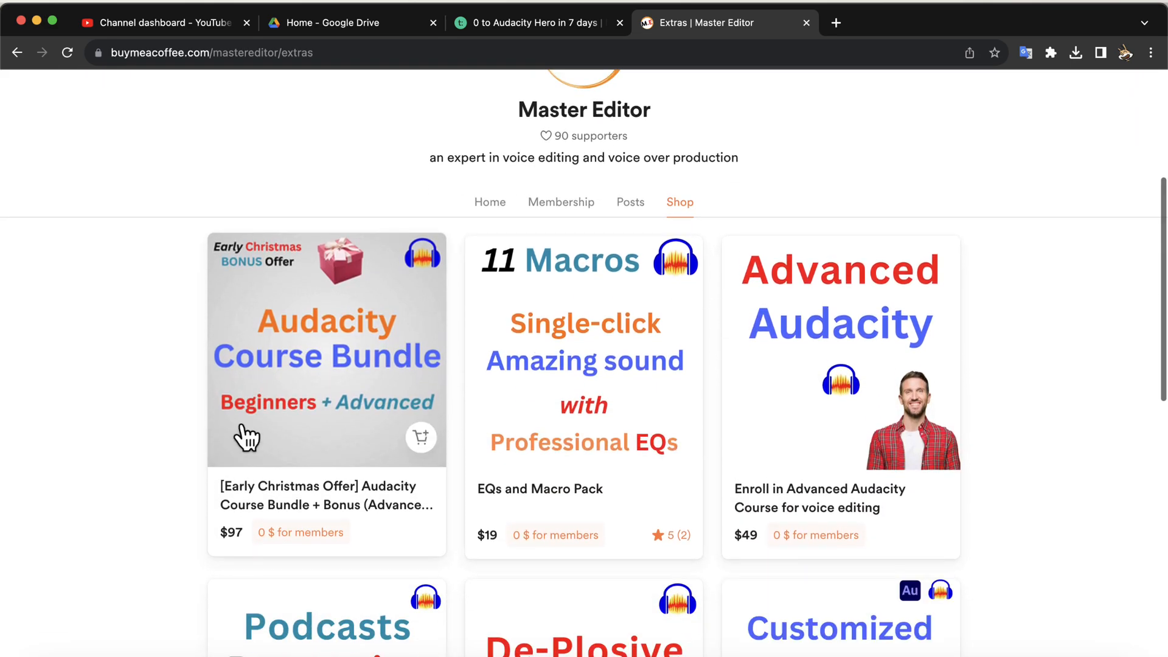
pyautogui.moveTo(346, 425)
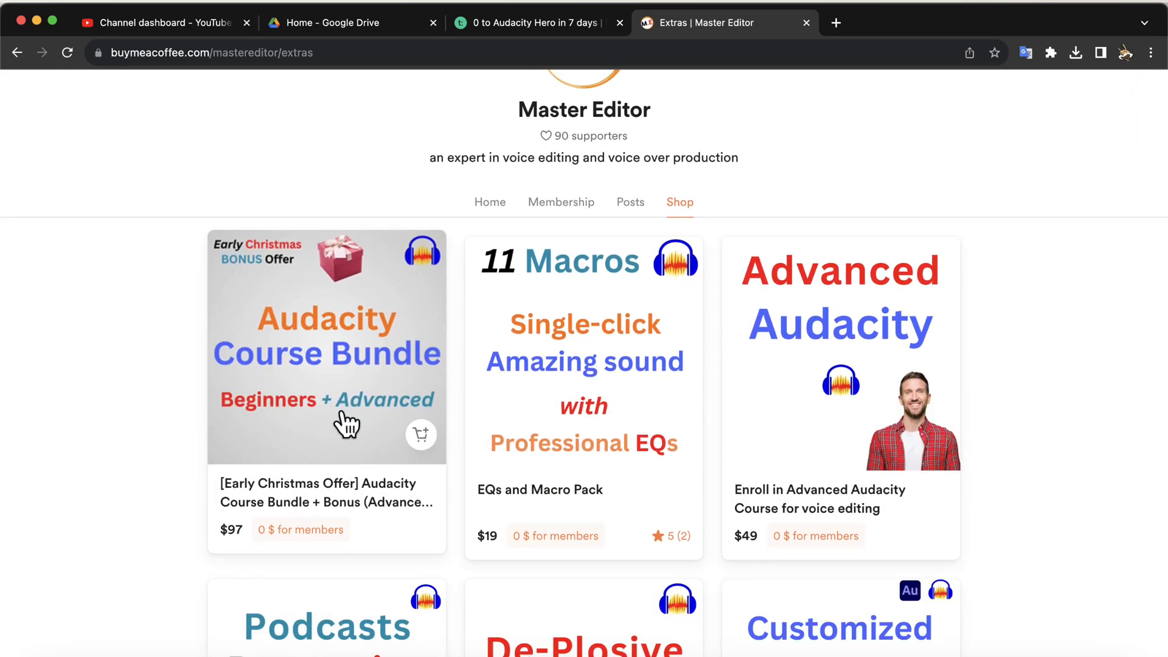
pyautogui.click(326, 348)
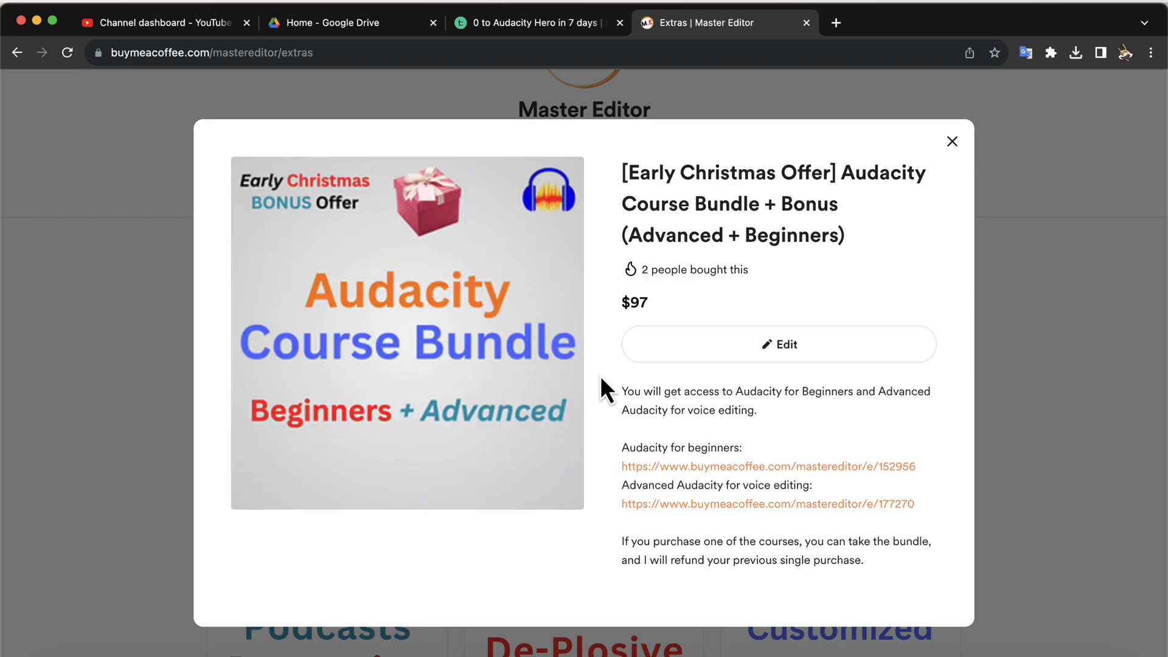
pyautogui.moveTo(614, 387)
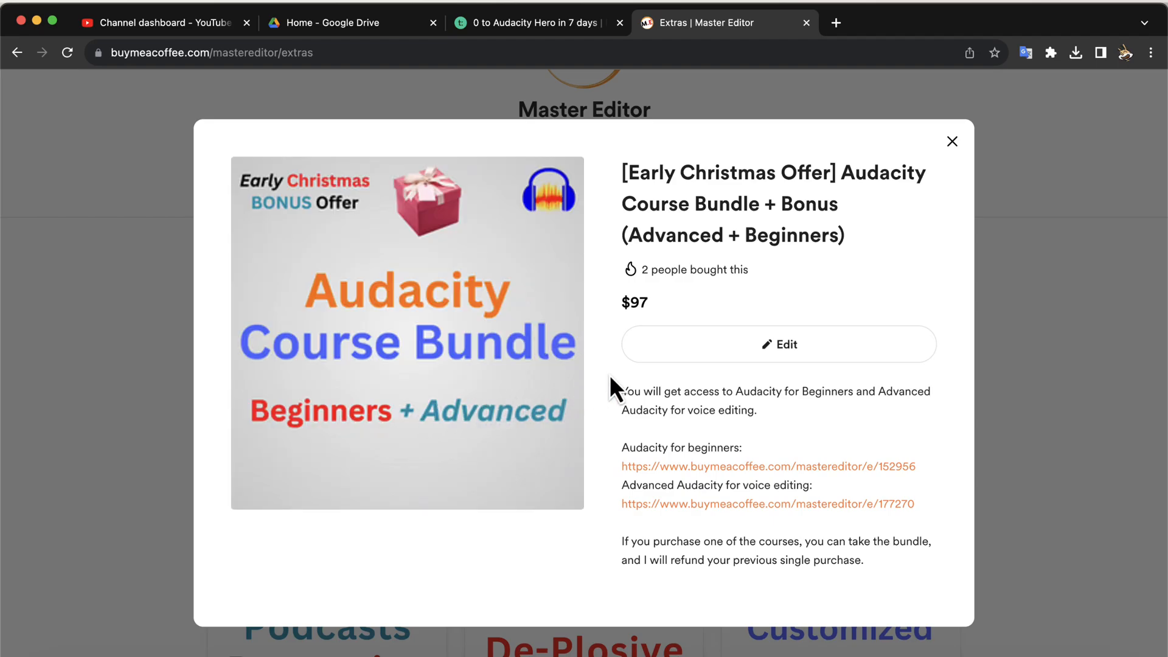